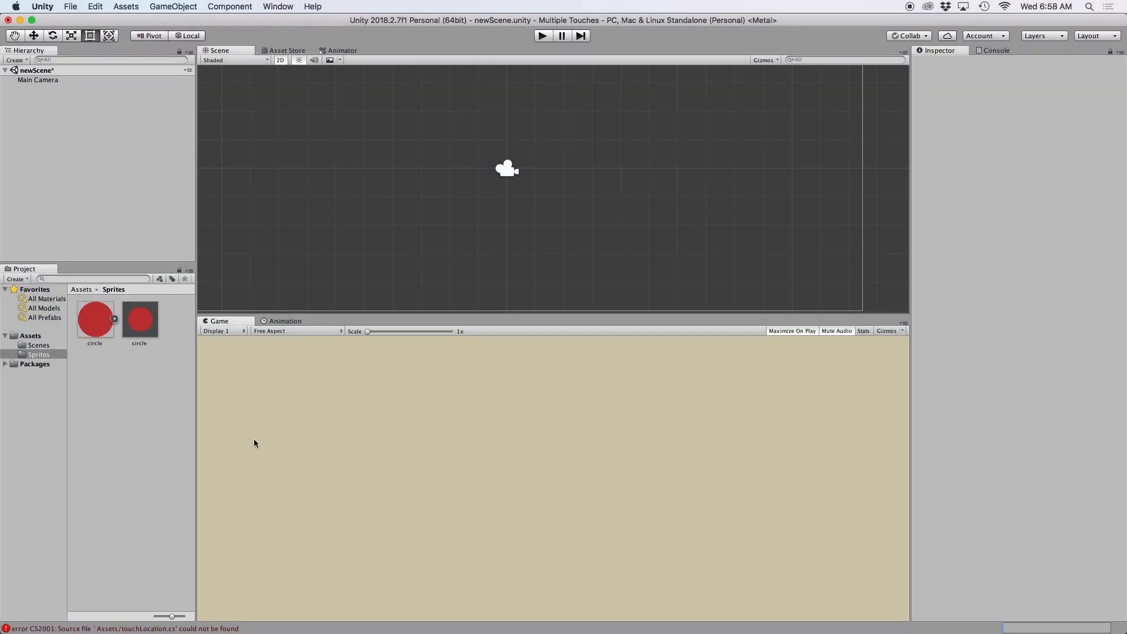
Drag the circle sprite into the scene, then delete it
{"action": "left_click", "coordinate": [140, 319]}
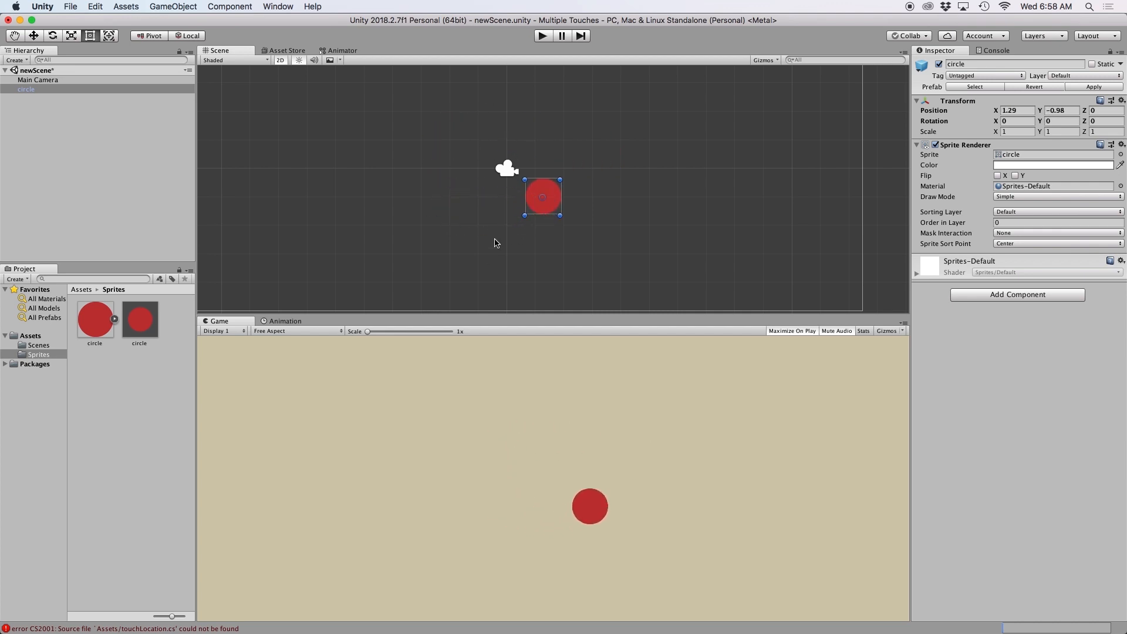
{"action": "right_click", "coordinate": [26, 88]}
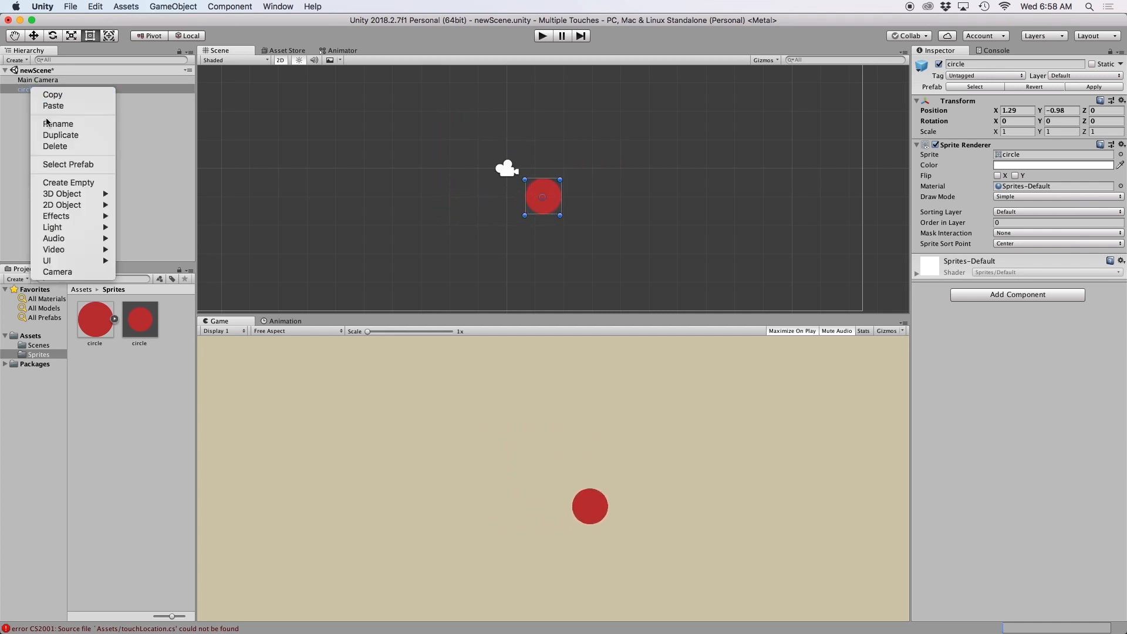
{"action": "left_click", "coordinate": [56, 146]}
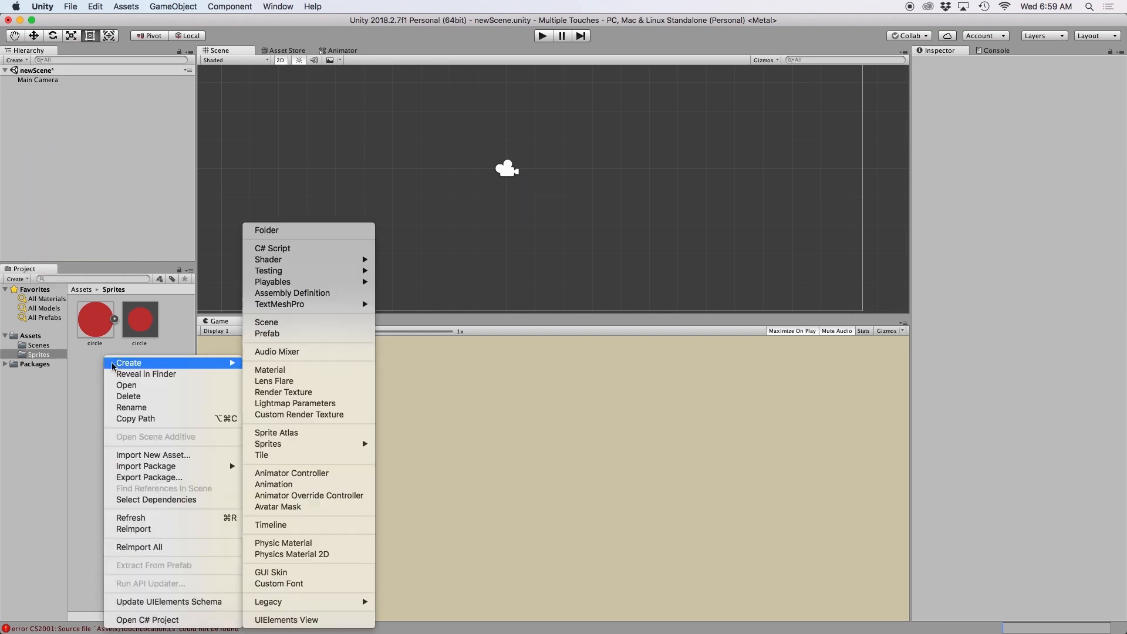
Create a C# script named touchLocation in Sprites and open it in Visual Studio
{"action": "left_click", "coordinate": [272, 248]}
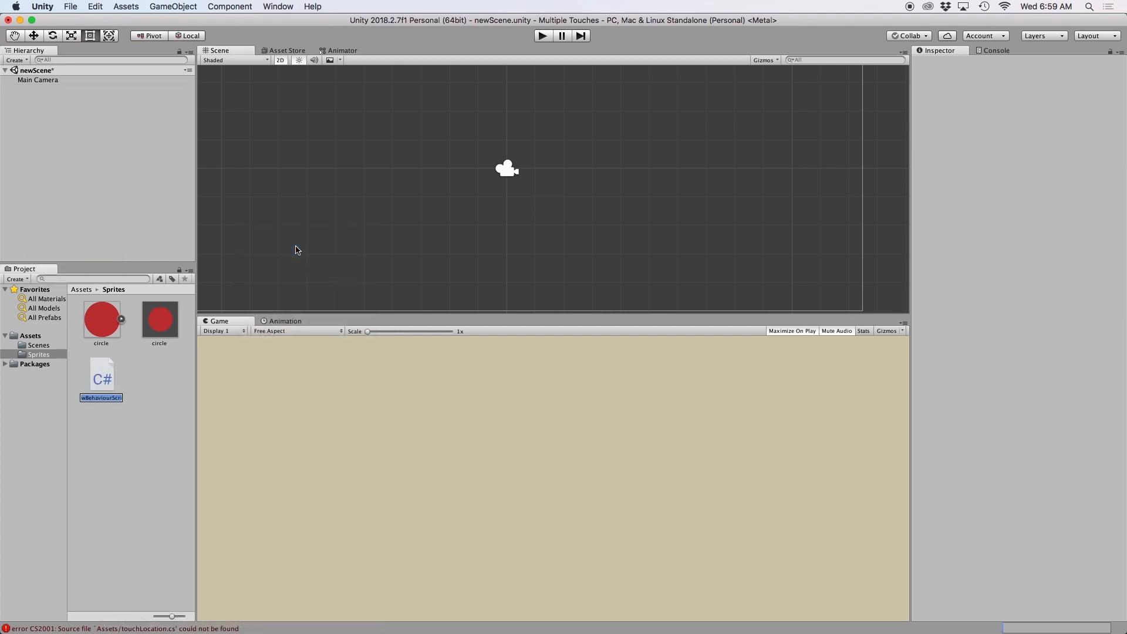
{"action": "type", "text": "touchL"}
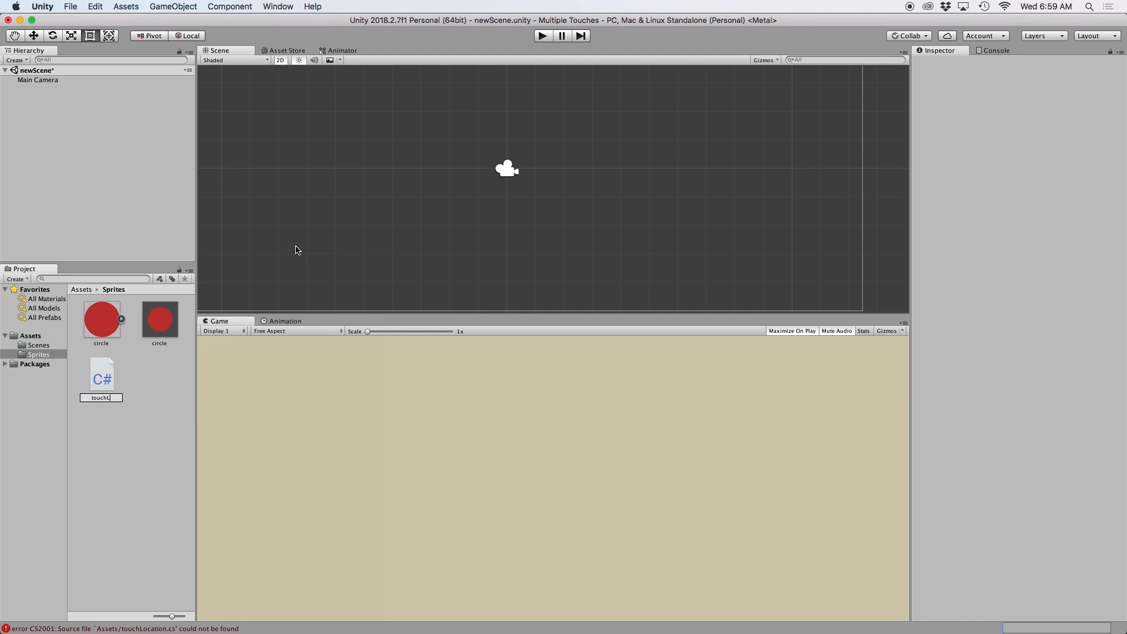
{"action": "double_click", "coordinate": [100, 374]}
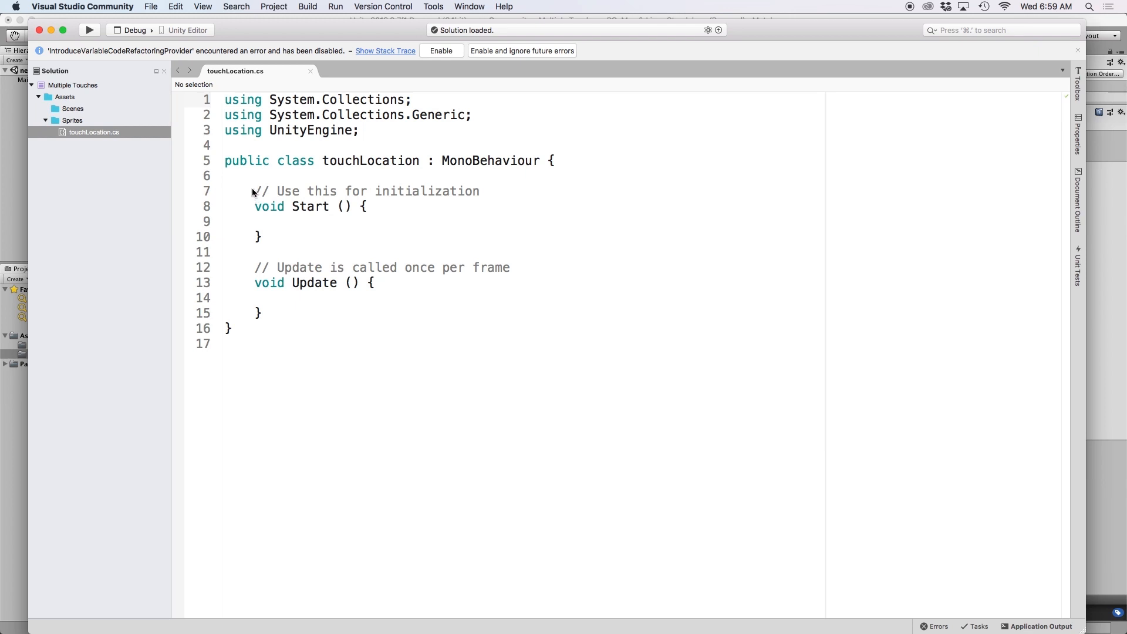
Remove the MonoBehaviour base and declare public int touchId and public GameObject circle
{"action": "double_click", "coordinate": [489, 160]}
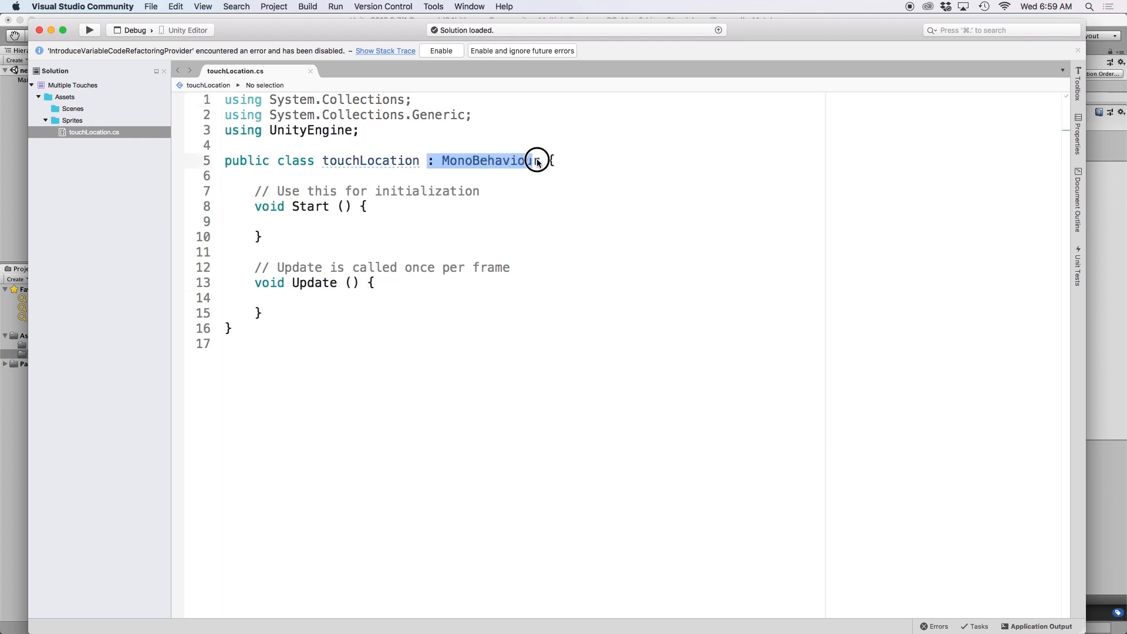
{"action": "key", "text": "Backspace"}
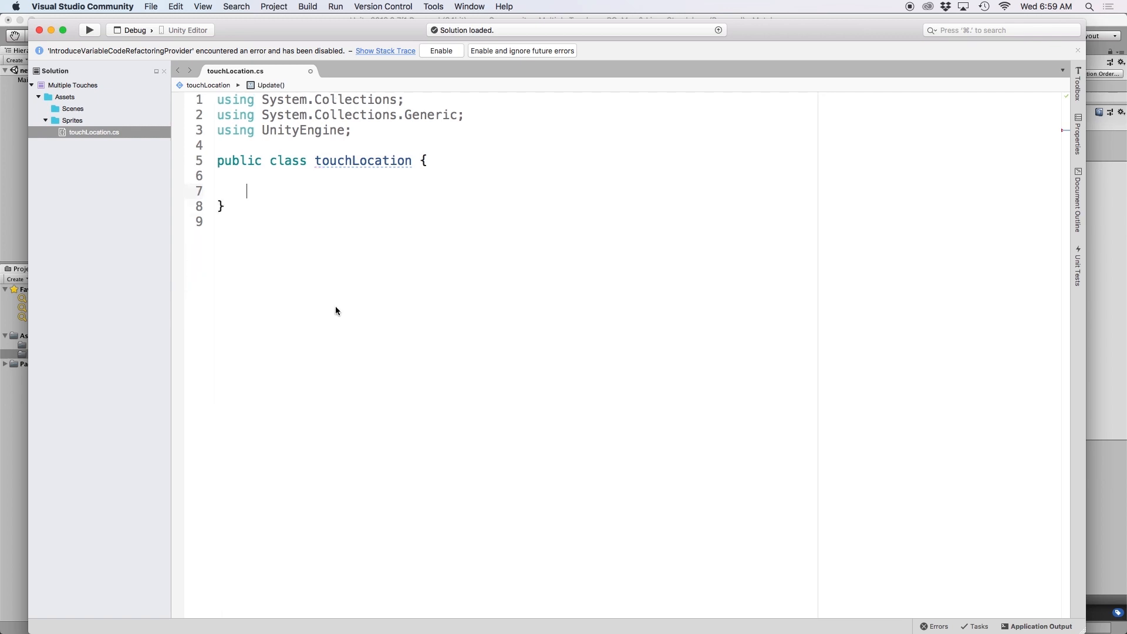
{"action": "left_click", "coordinate": [261, 176]}
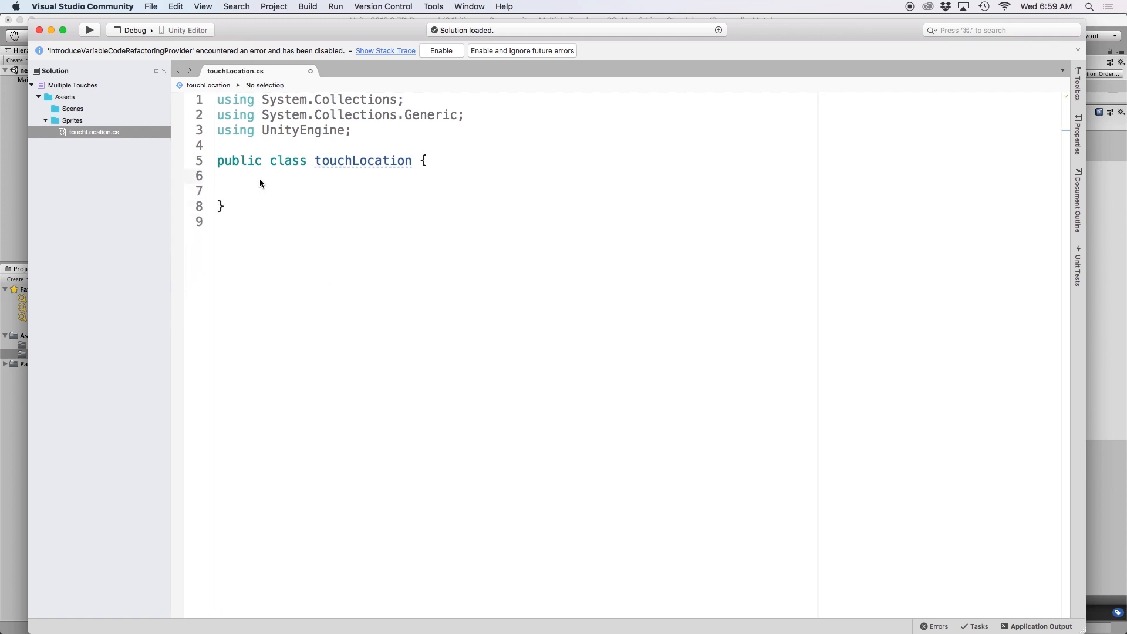
{"action": "type", "text": "public int touch"}
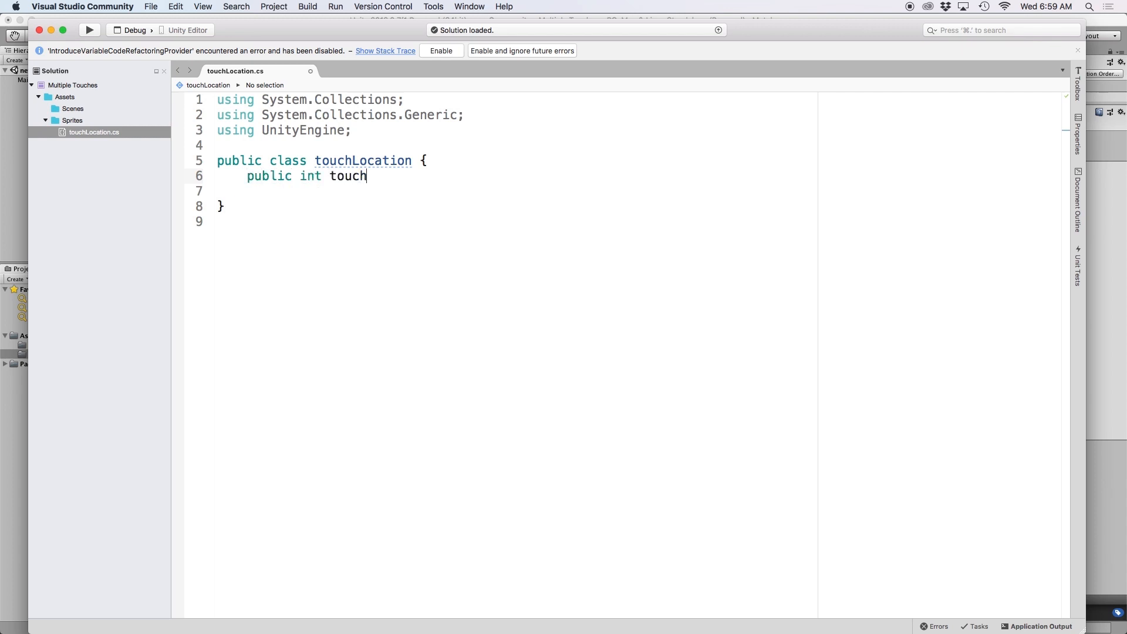
{"action": "type", "text": "Id;"}
{"action": "left_click", "coordinate": [501, 191]}
{"action": "type", "text": "public GameObject circle;"}
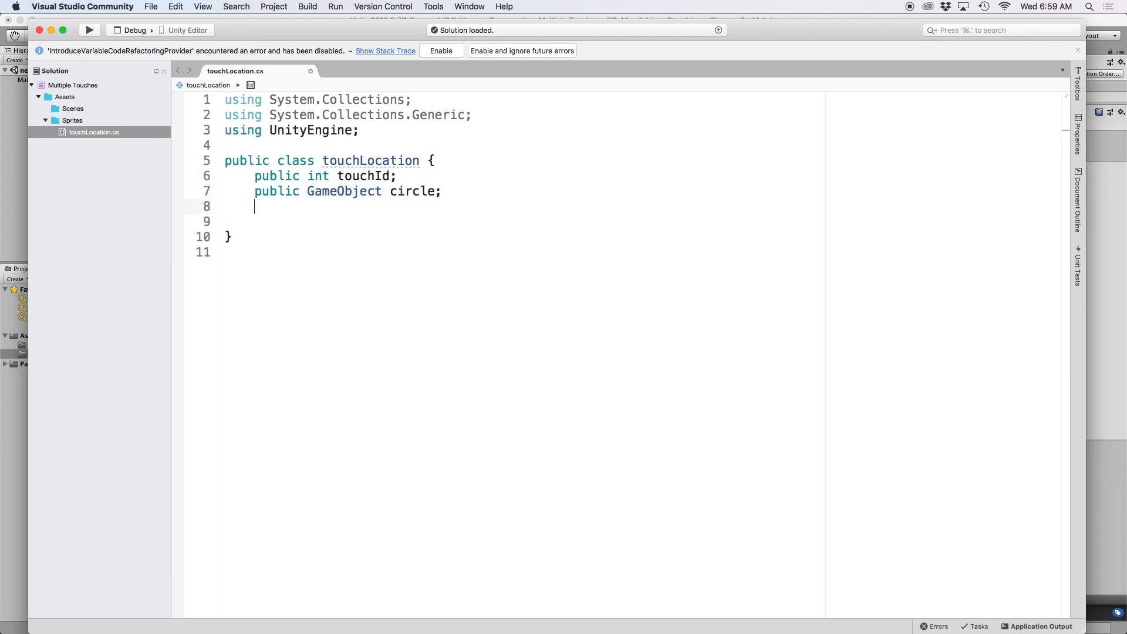
{"action": "key", "text": "Return"}
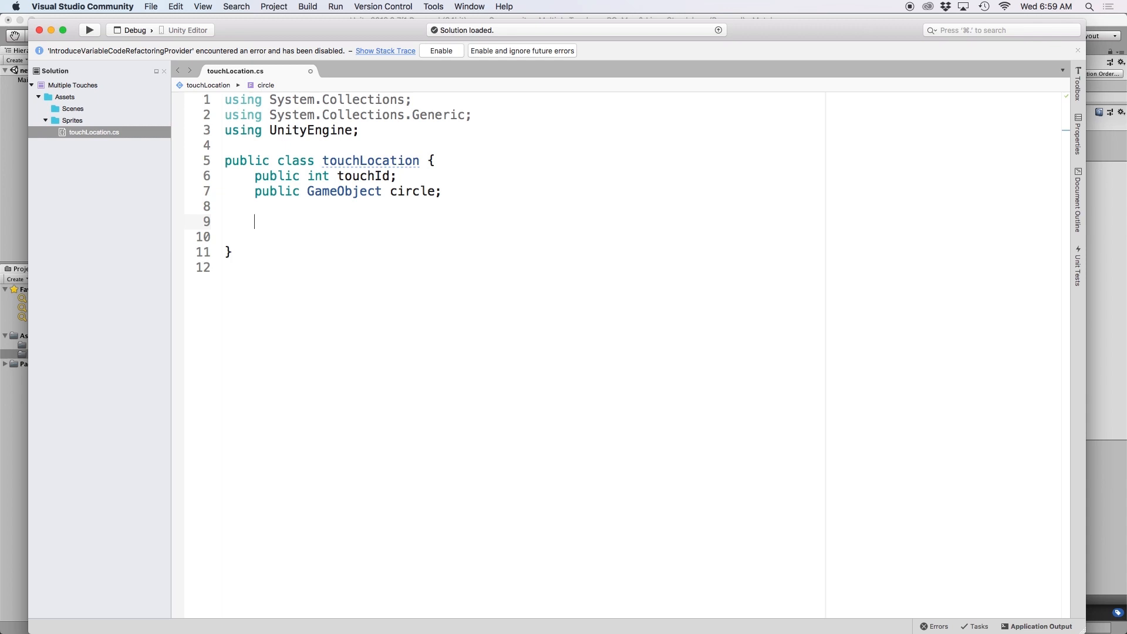
Write the touchLocation(int newTouchId, GameObject newCircle) constructor and begin assigning touchId
{"action": "type", "text": "public t"}
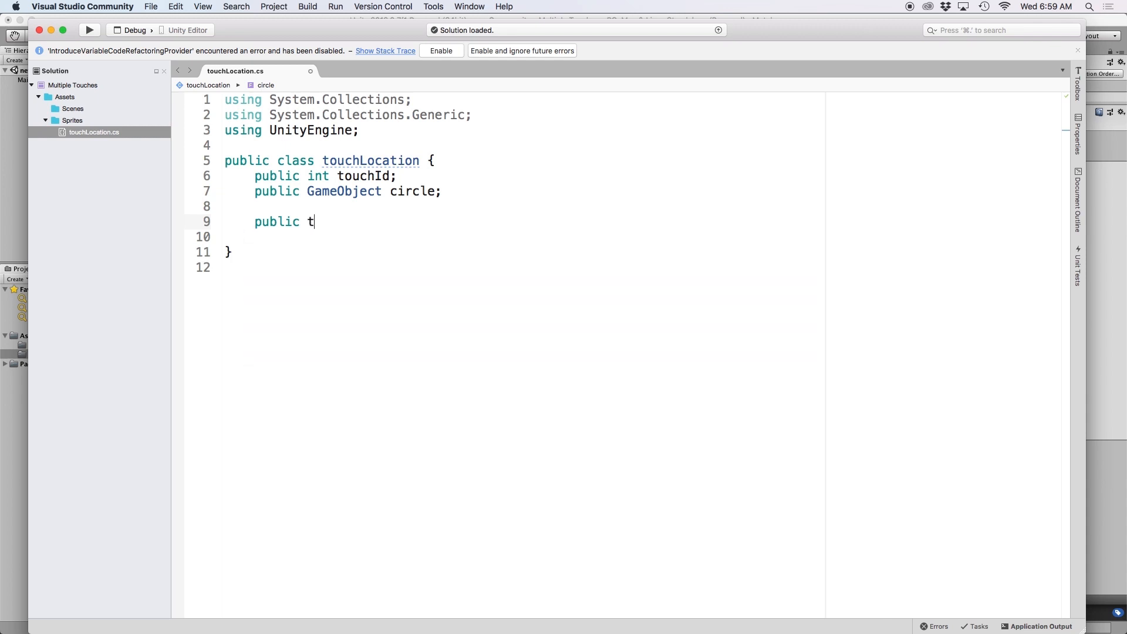
{"action": "type", "text": "ouchLocation("}
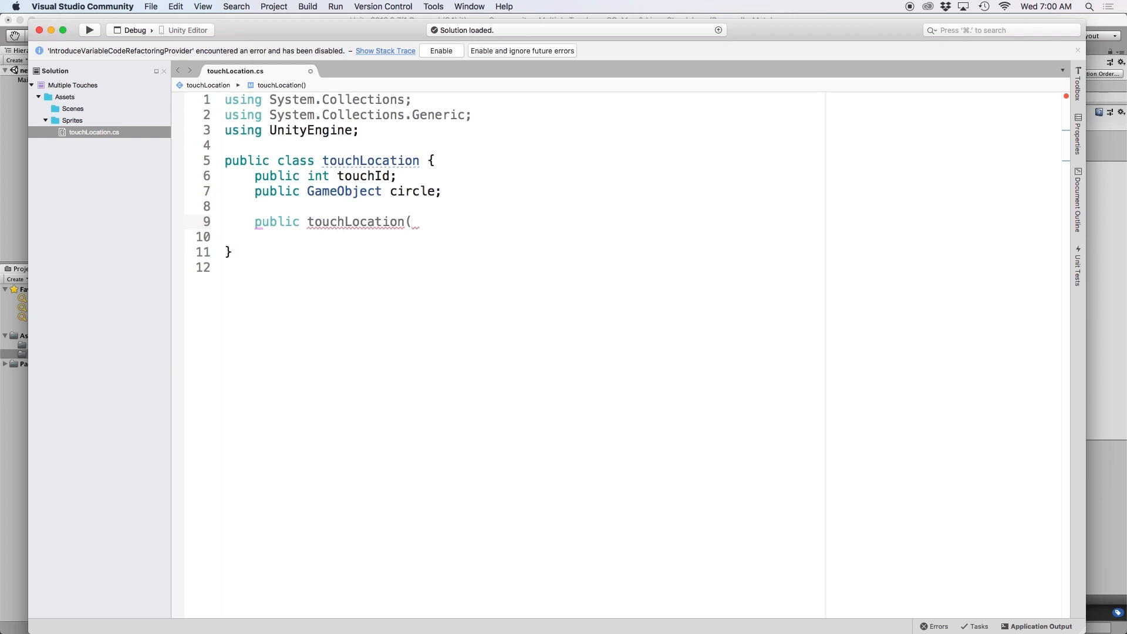
{"action": "type", "text": "int newTouchId, GameObject"}
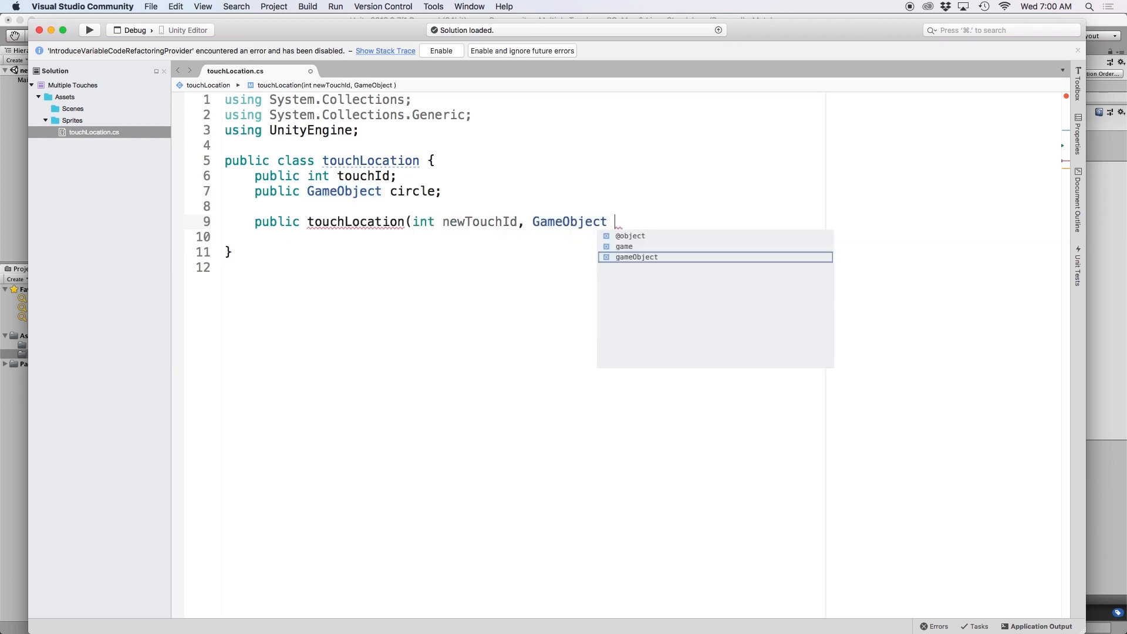
{"action": "type", "text": "newCircle){"}
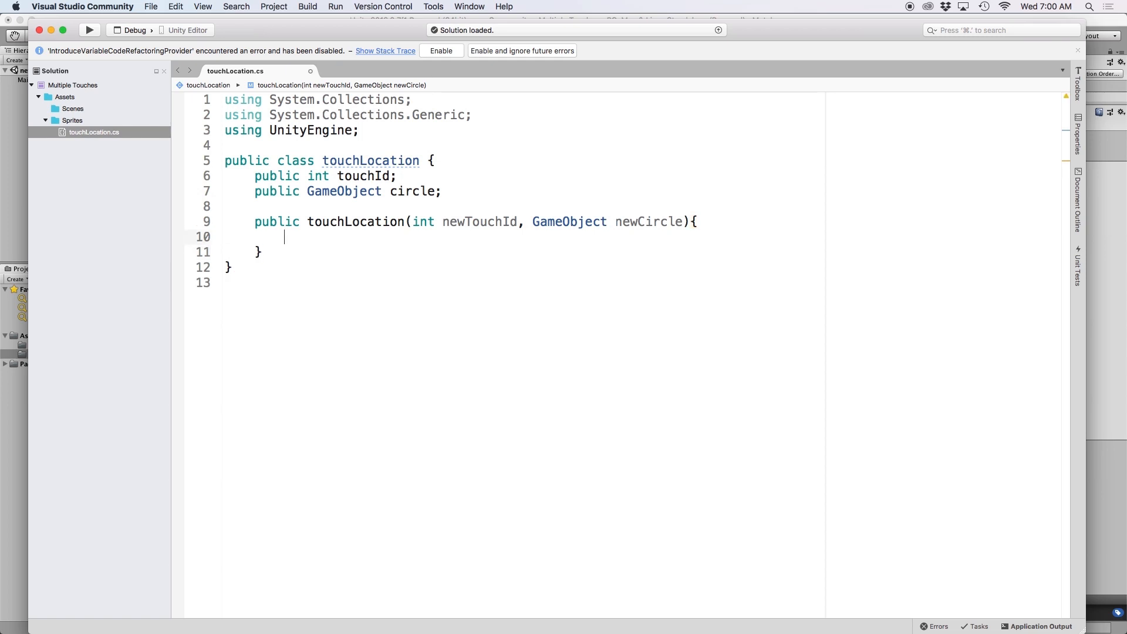
{"action": "type", "text": "touchId = new"}
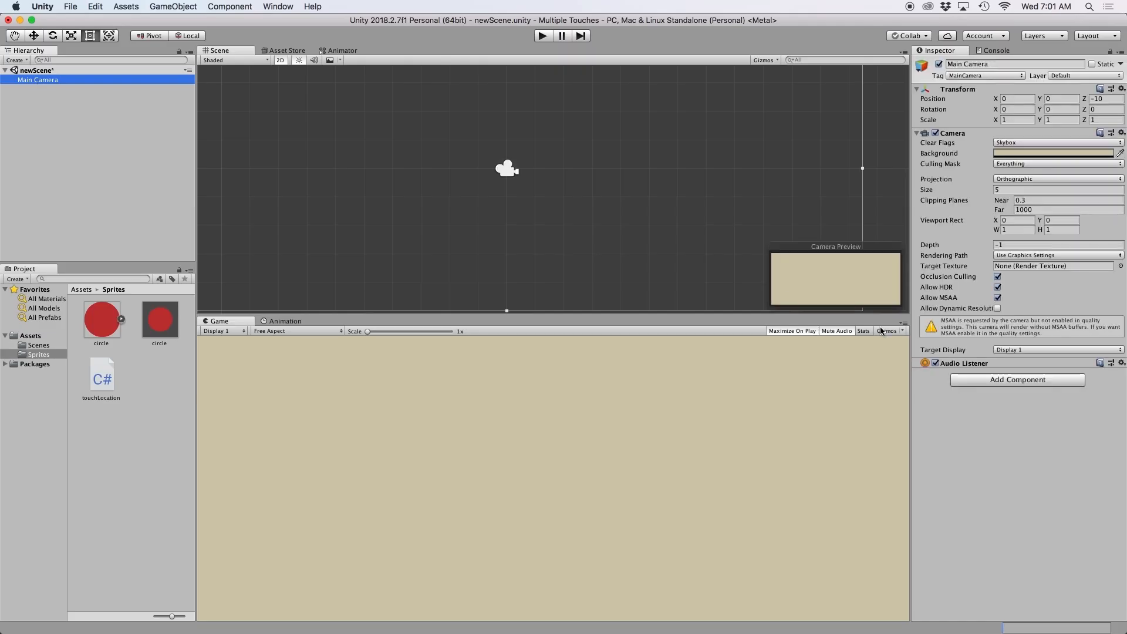
Add a new script component named multipleTouch to the Main Camera
{"action": "left_click", "coordinate": [1016, 380]}
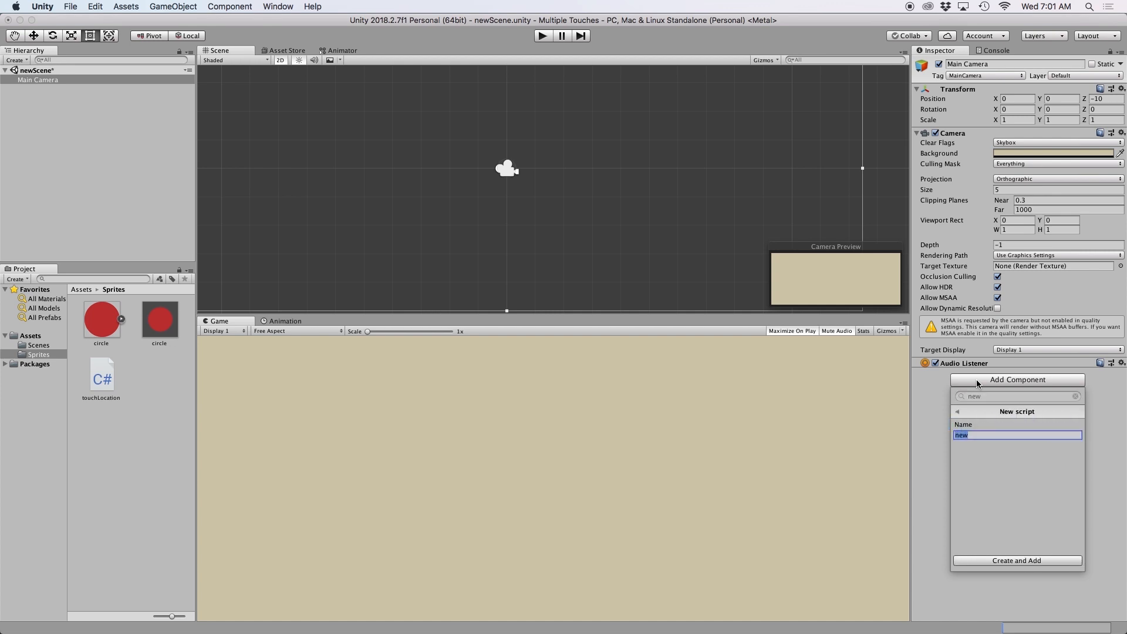
{"action": "type", "text": "multipleTo"}
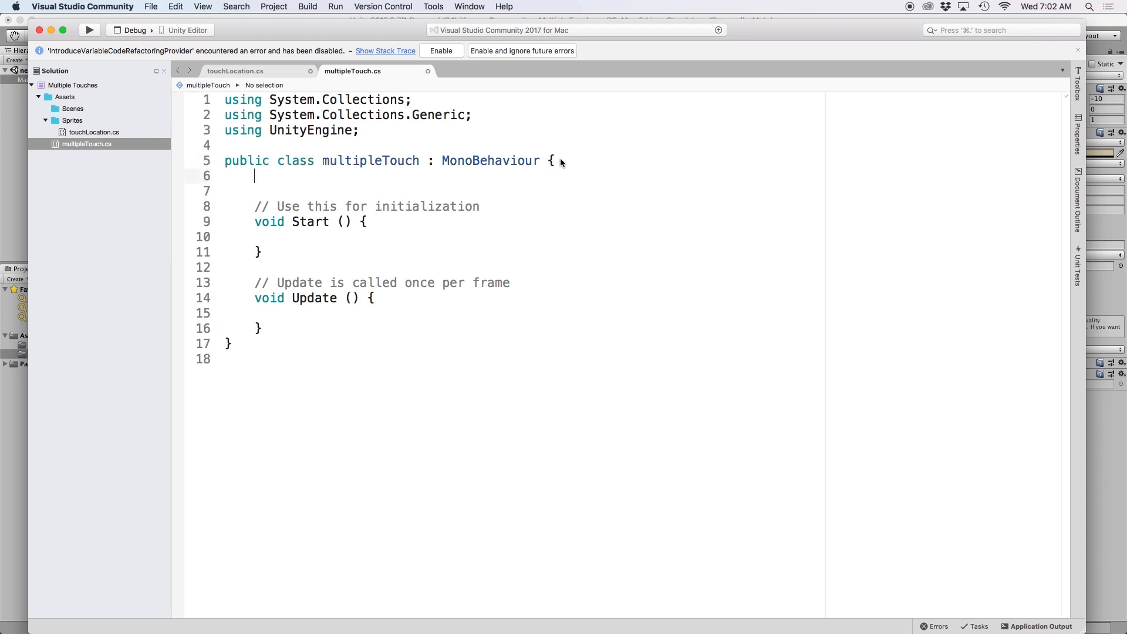
Declare public GameObject circle and public List<touchLocation> touches, removing the extra blank line
{"action": "type", "text": "public GameObject circle;"}
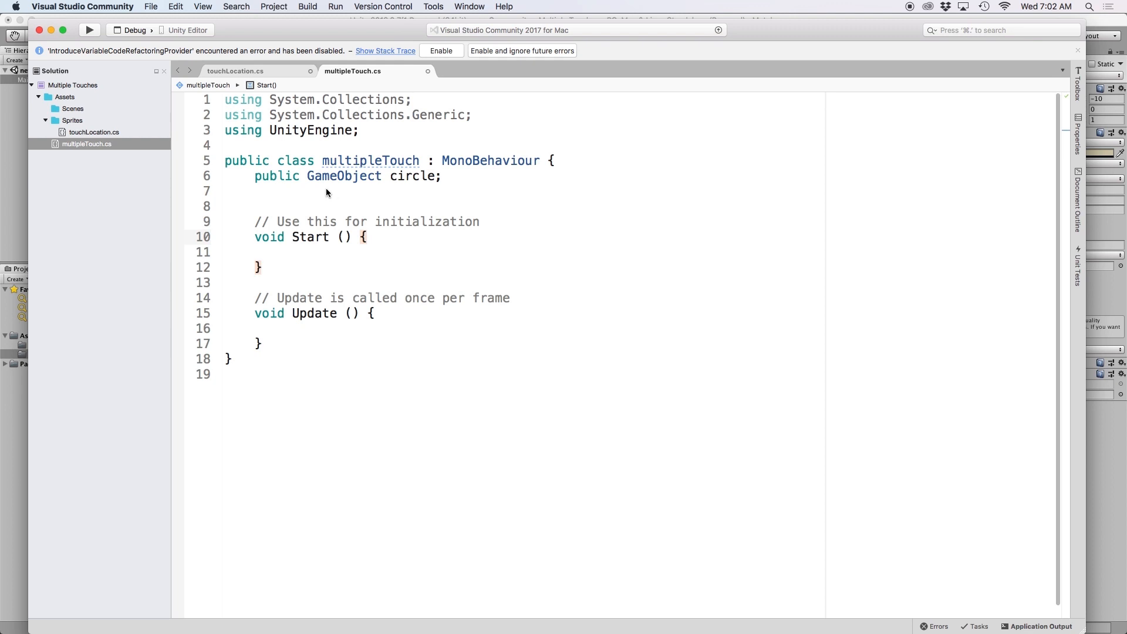
{"action": "left_click", "coordinate": [256, 190]}
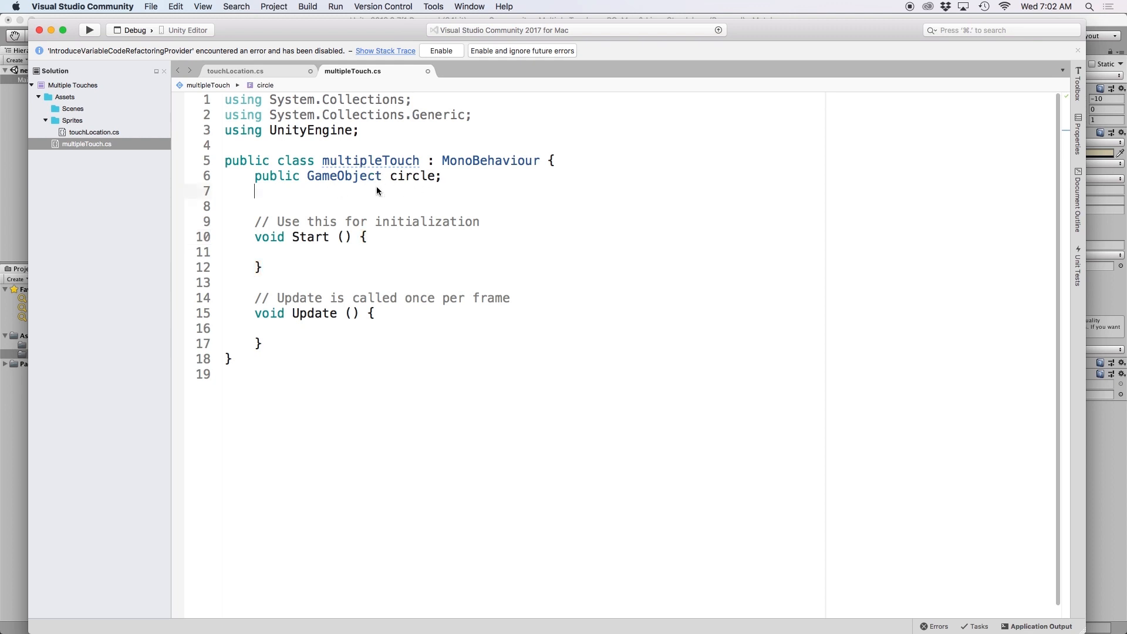
{"action": "type", "text": "public List<t"}
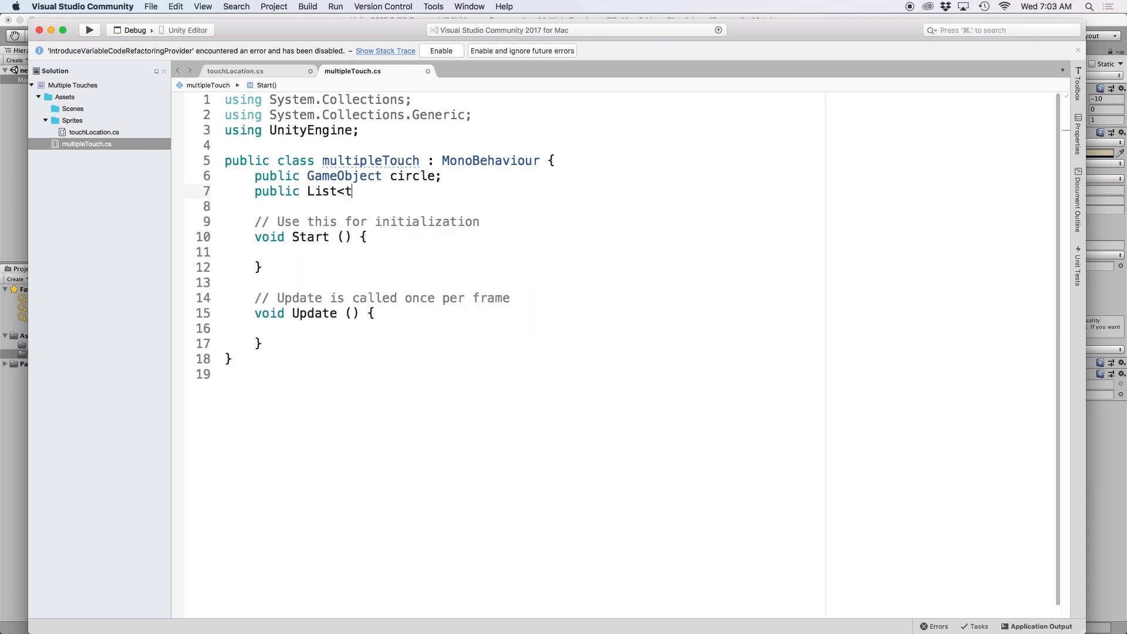
{"action": "type", "text": "ouchLocation> touches = new List<touchLocation>();"}
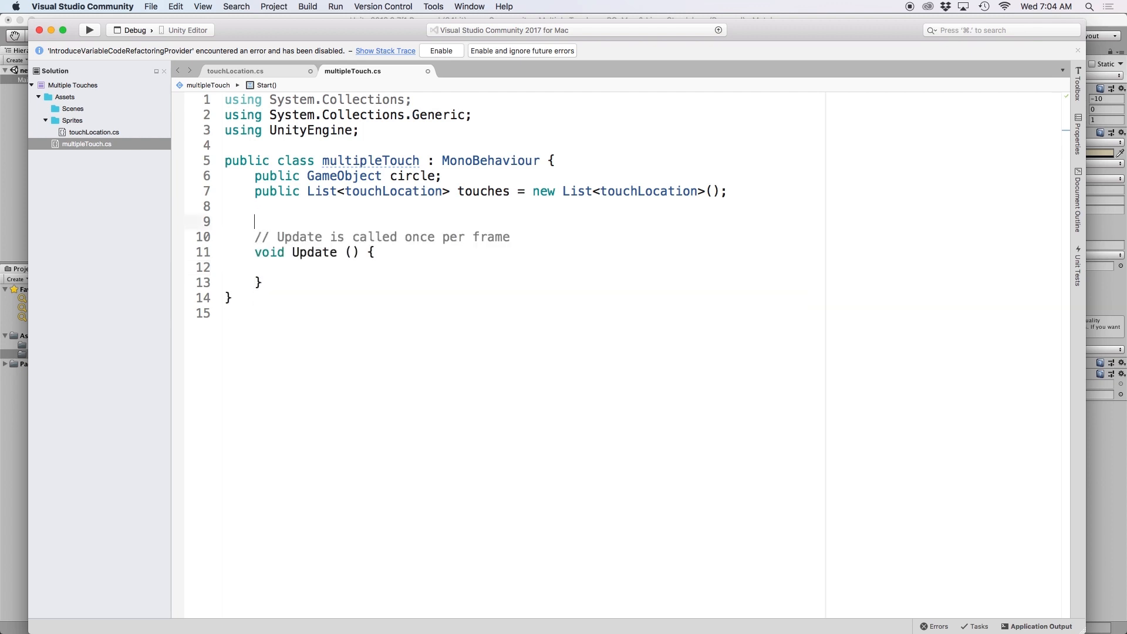
{"action": "key", "text": "Backspace"}
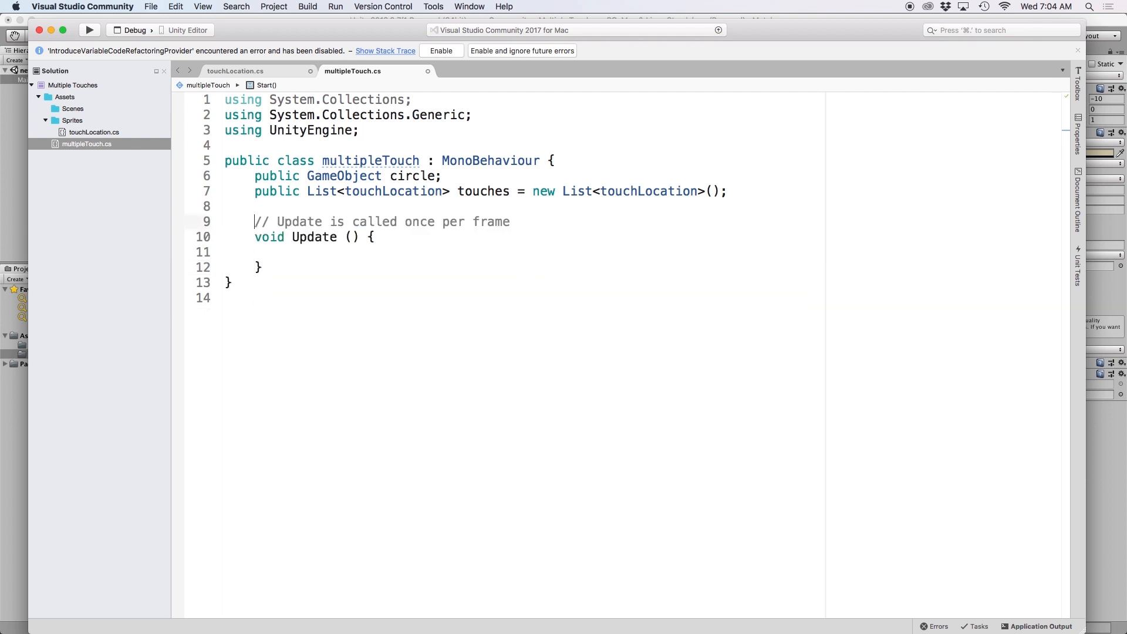
In Update, add int i = 0 and a while (i < Input.touchCount) loop with Touch t = Input.GetTouch(i)
{"action": "left_click", "coordinate": [295, 252]}
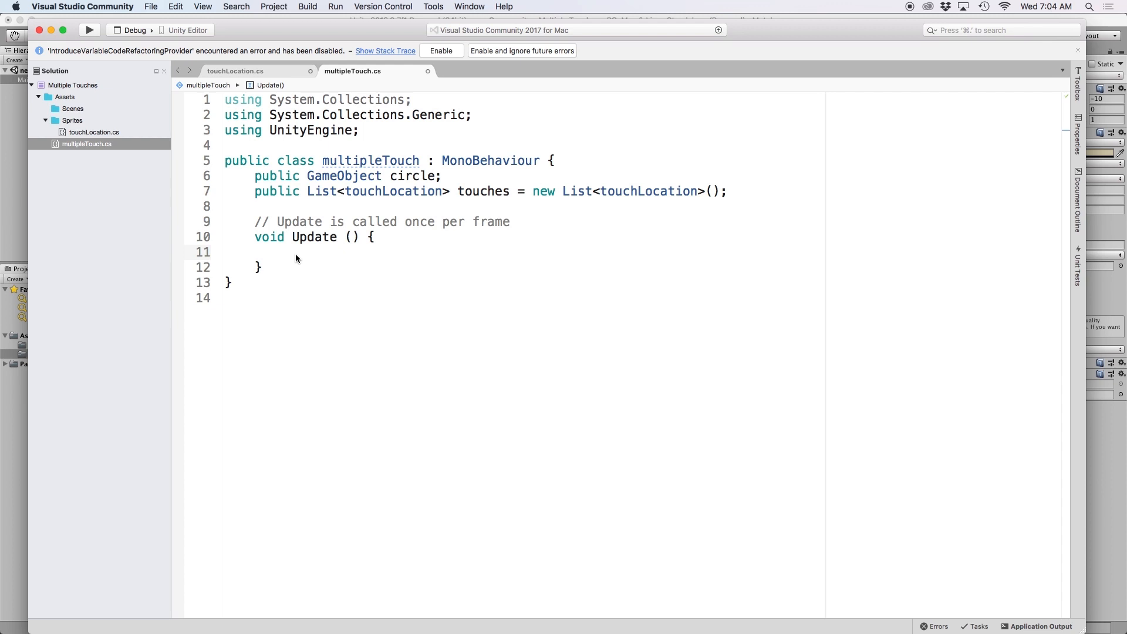
{"action": "type", "text": "int i ="}
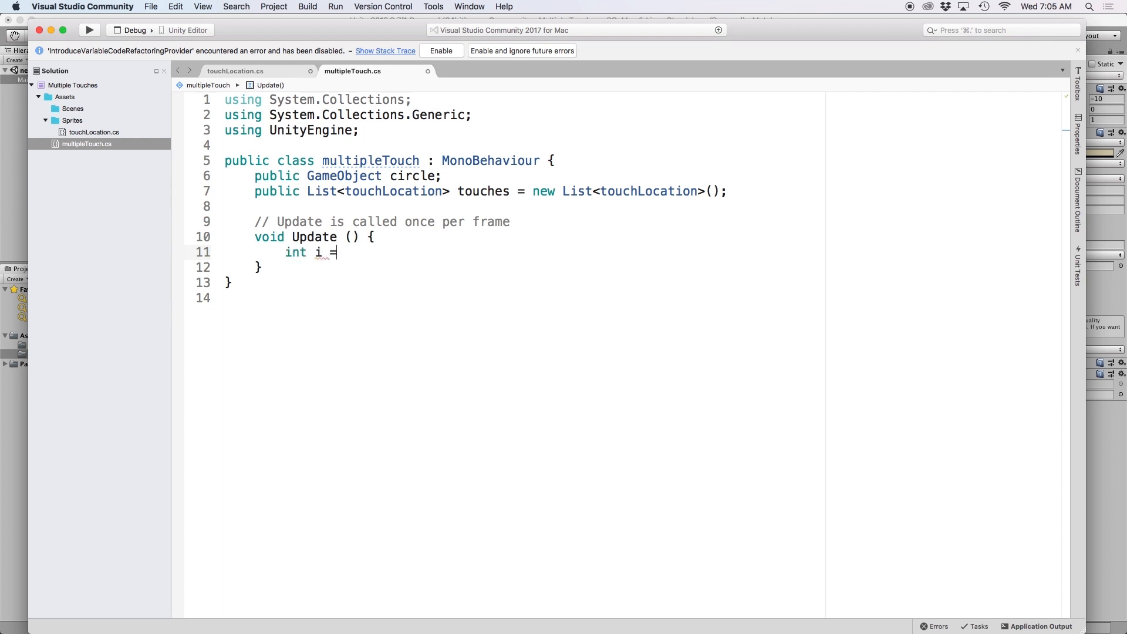
{"action": "type", "text": "0;"}
{"action": "type", "text": "while("}
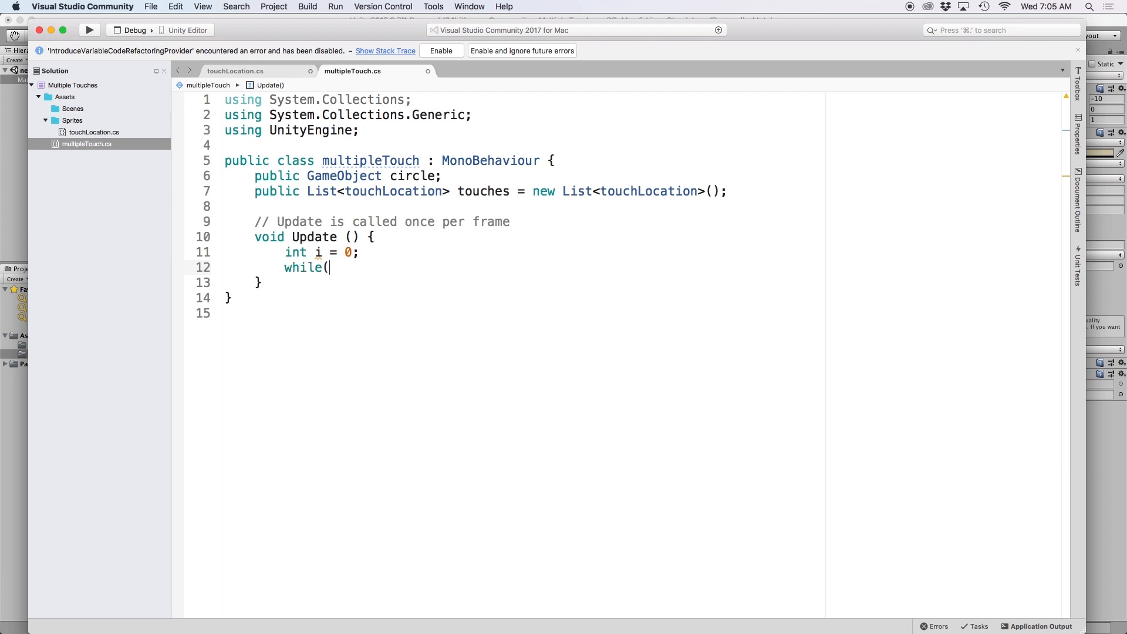
{"action": "type", "text": "i < Input.touchCount){"}
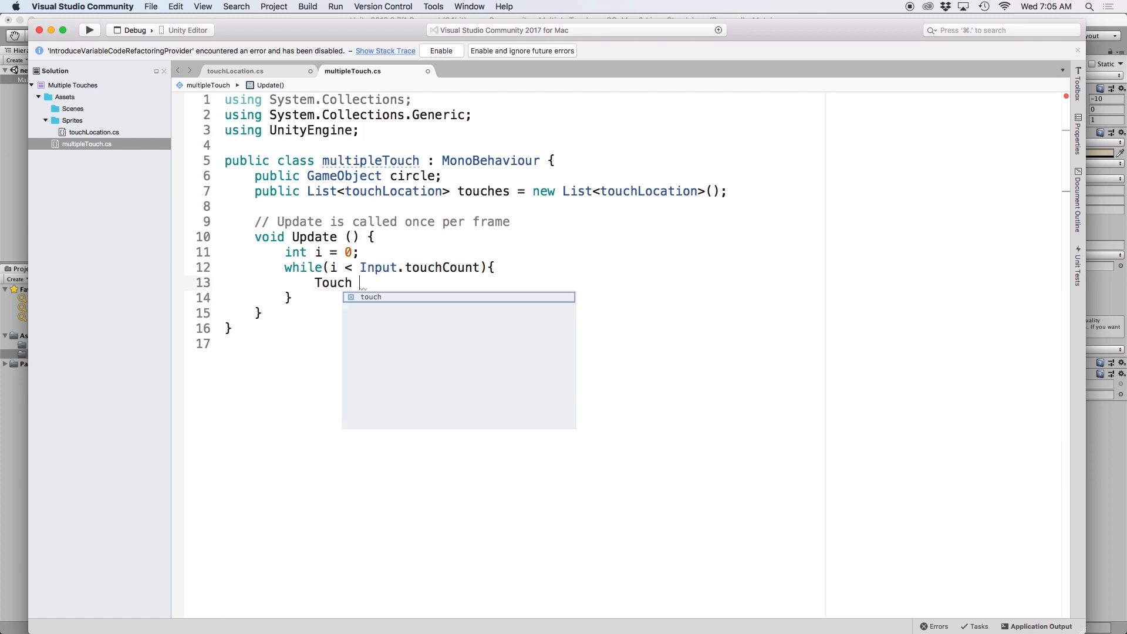
{"action": "type", "text": "t = Input.GetTouch(i);"}
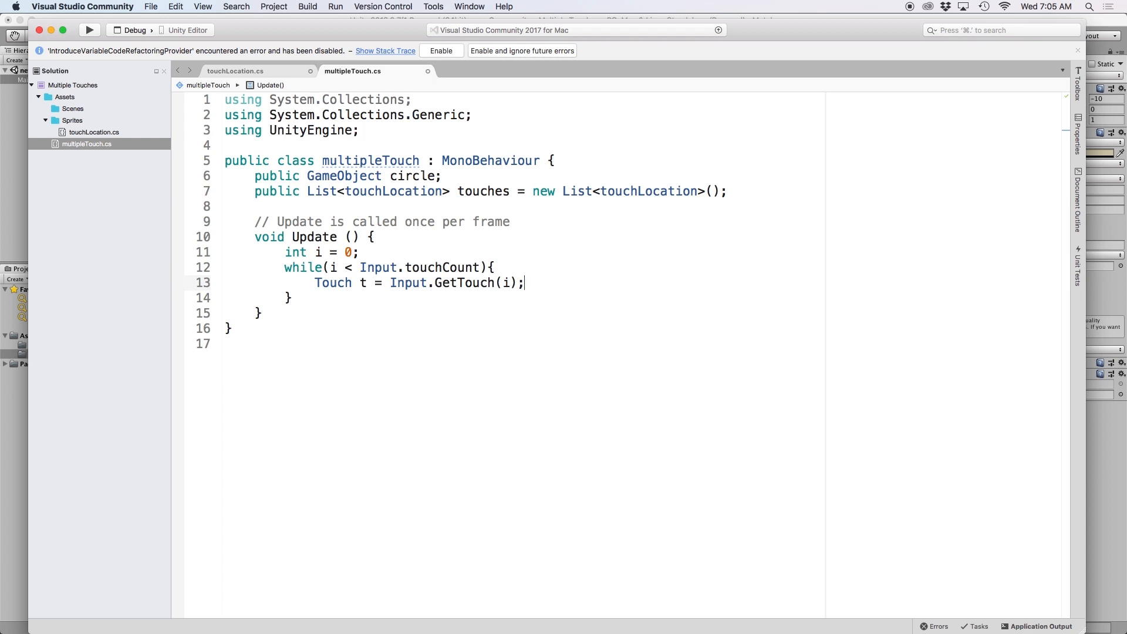
{"action": "double_click", "coordinate": [363, 282]}
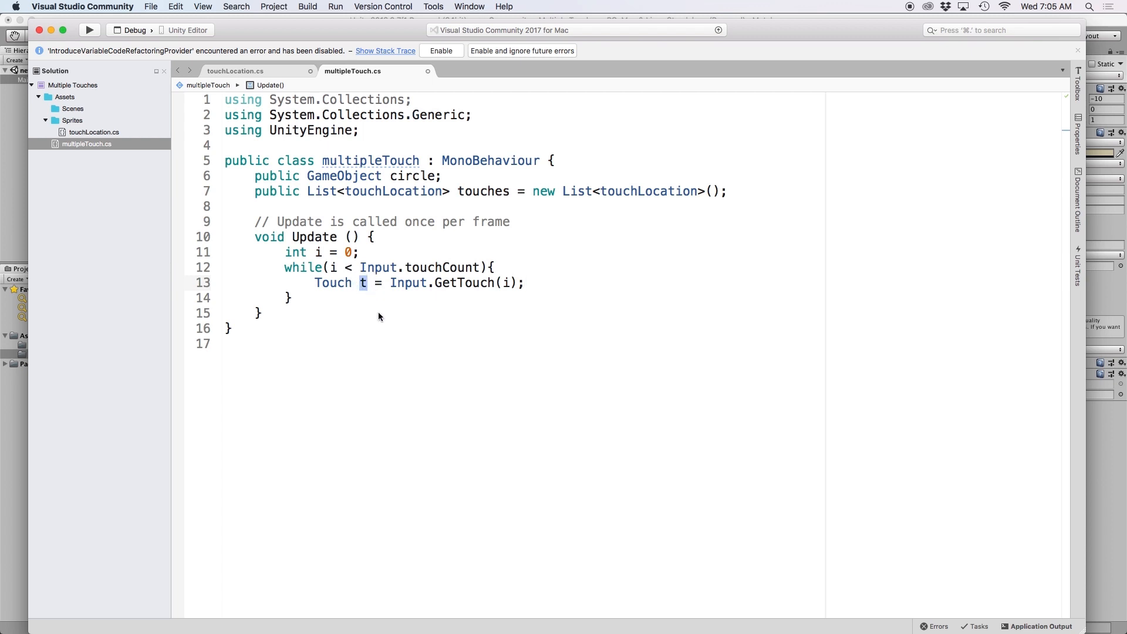
{"action": "mouse_move", "coordinate": [542, 286]}
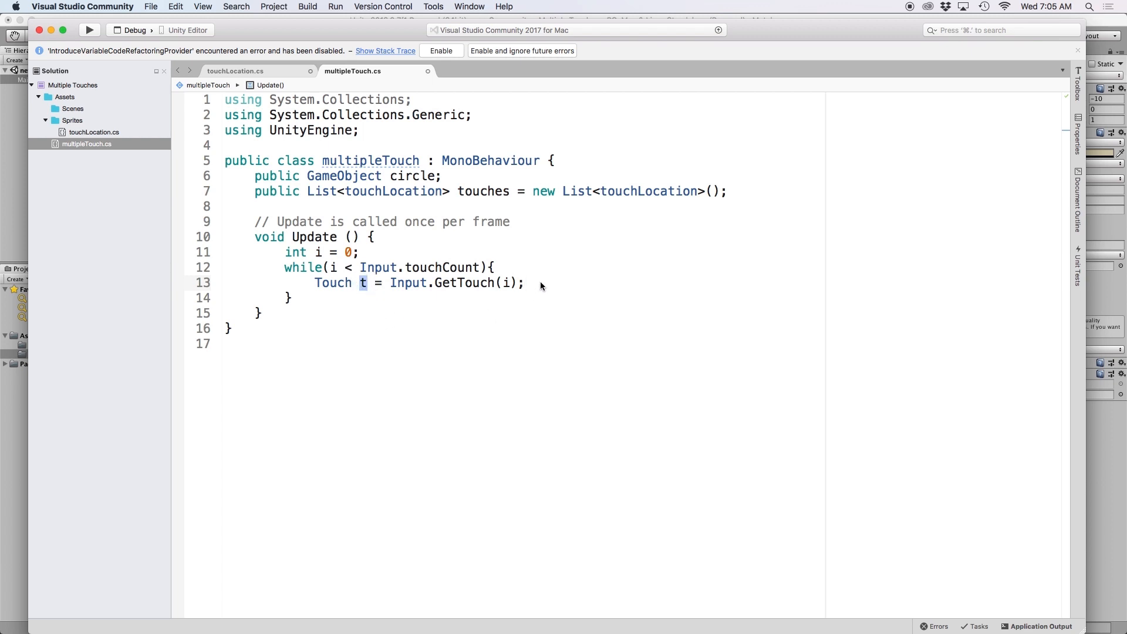
{"action": "key", "text": "Return"}
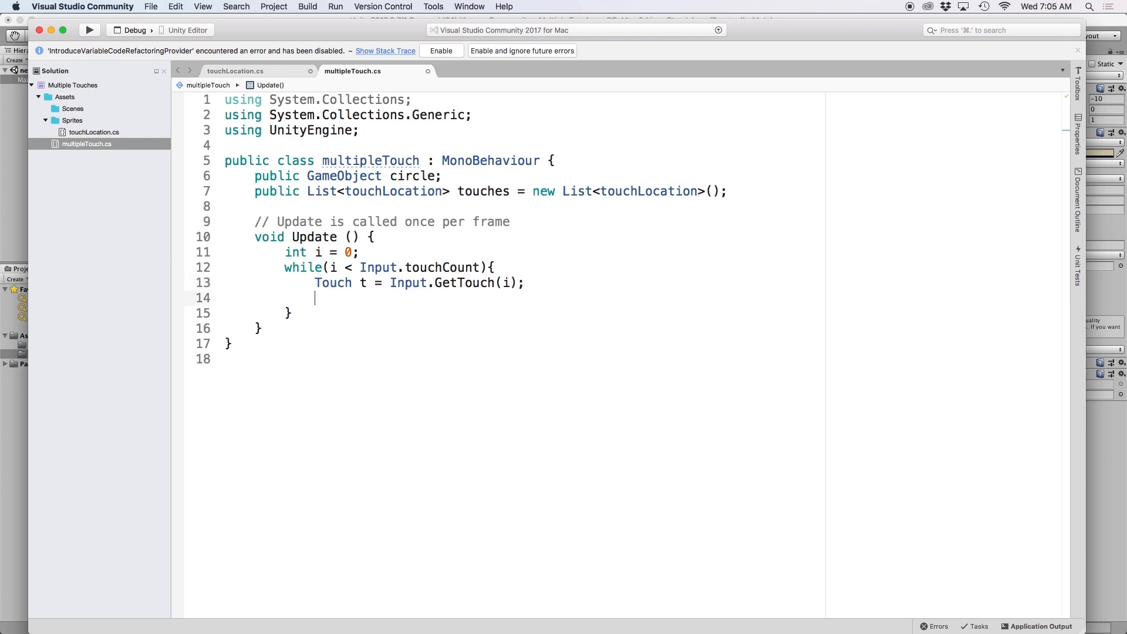
{"action": "mouse_move", "coordinate": [541, 287]}
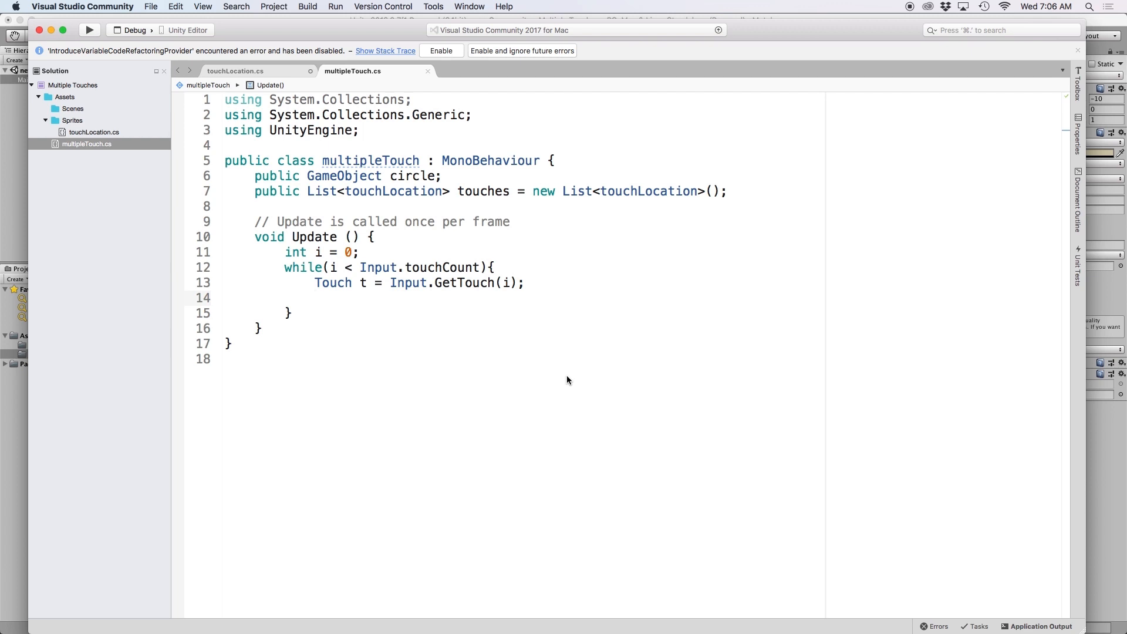
Add t.phase checks logging Began, Ended and "touch is moving", followed by ++i
{"action": "type", "text": "if(t.p"}
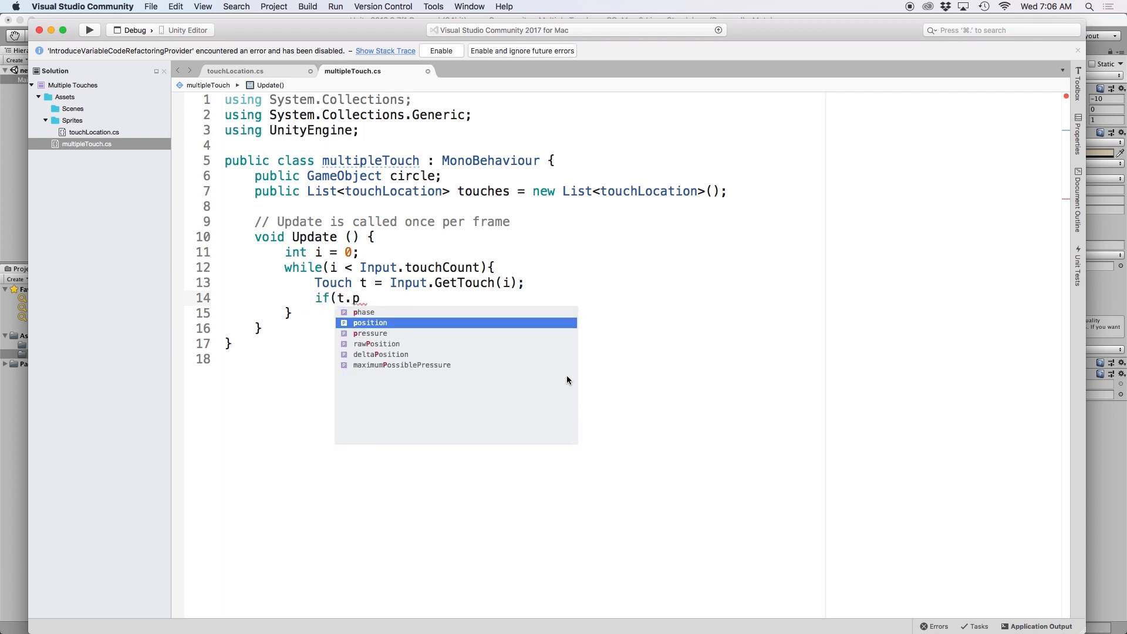
{"action": "type", "text": "hase == TouchPhase.Began){"}
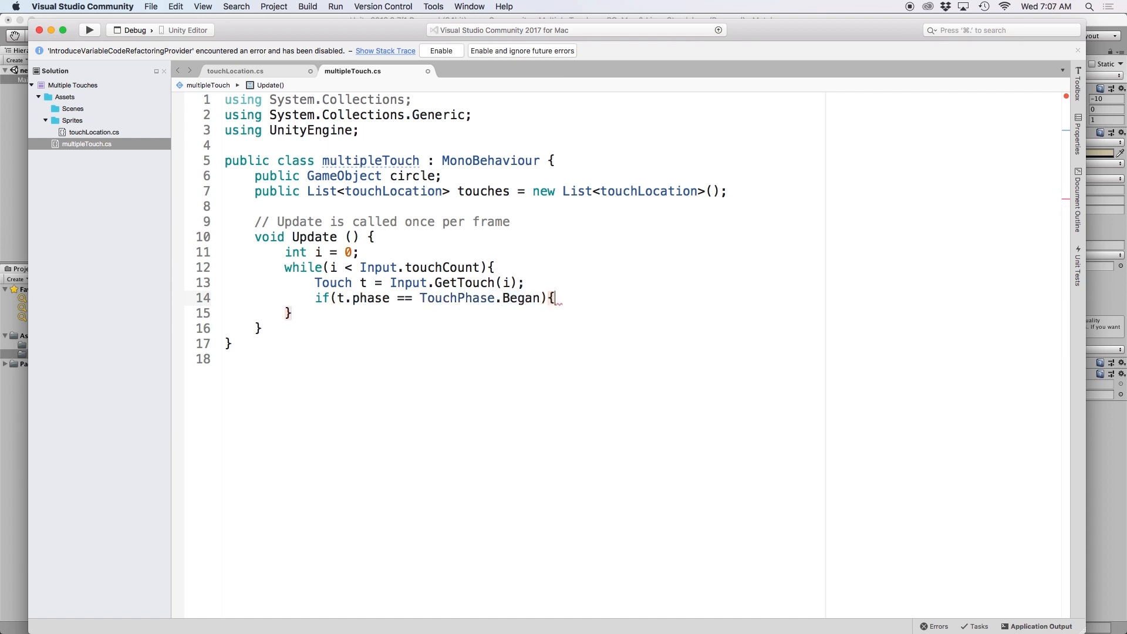
{"action": "type", "text": "Debug.Log(\"touch began"}
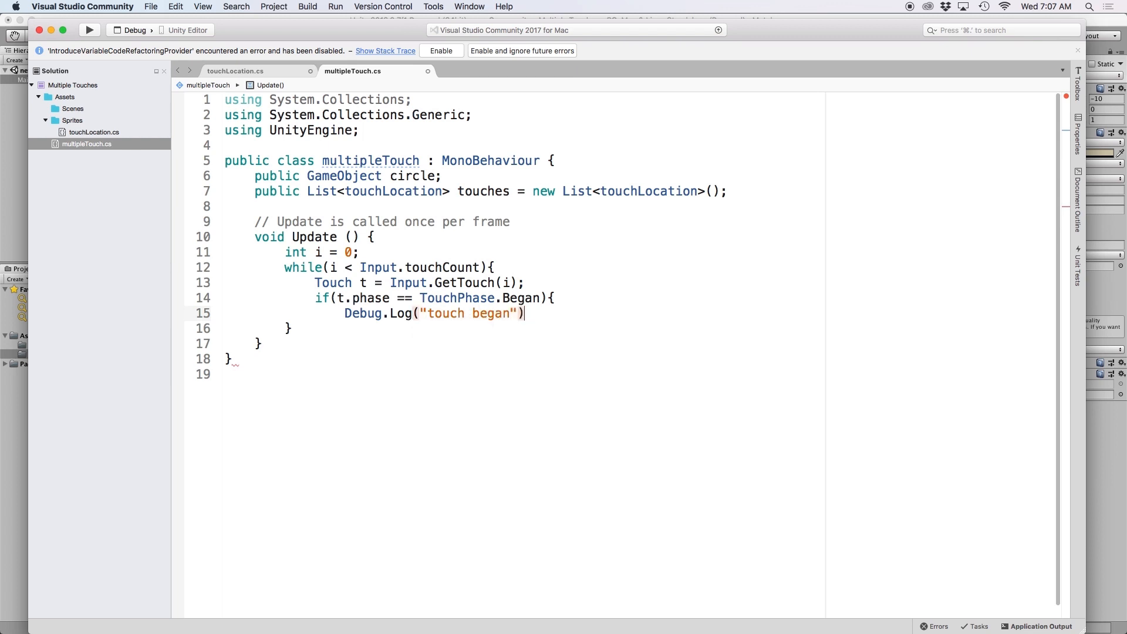
{"action": "type", "text": ";"}
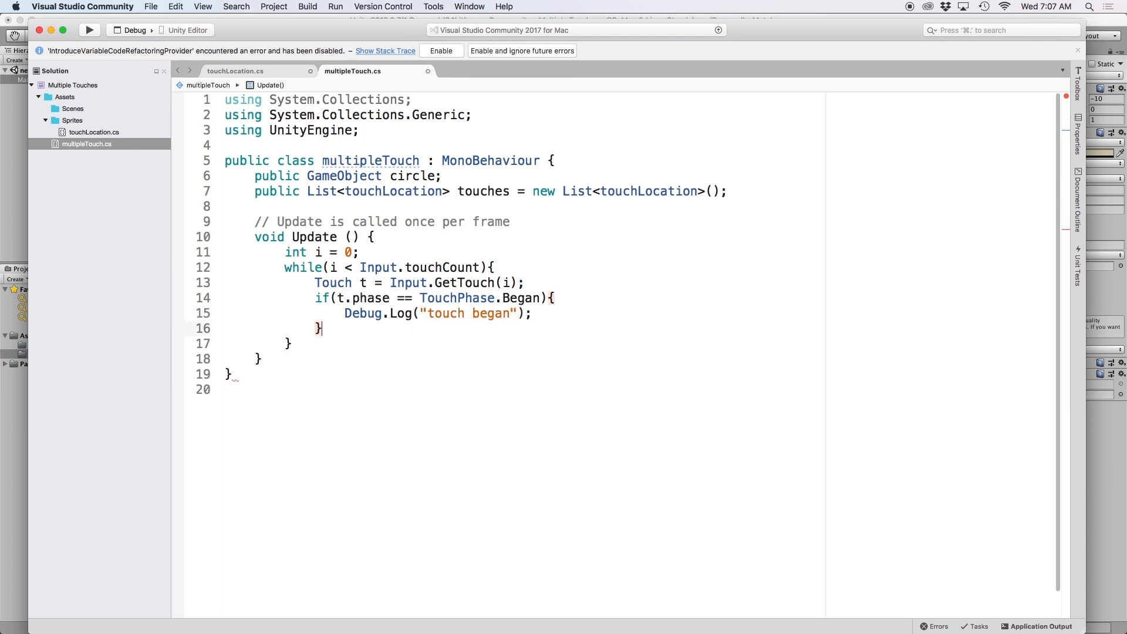
{"action": "type", "text": "else if(t.phase"}
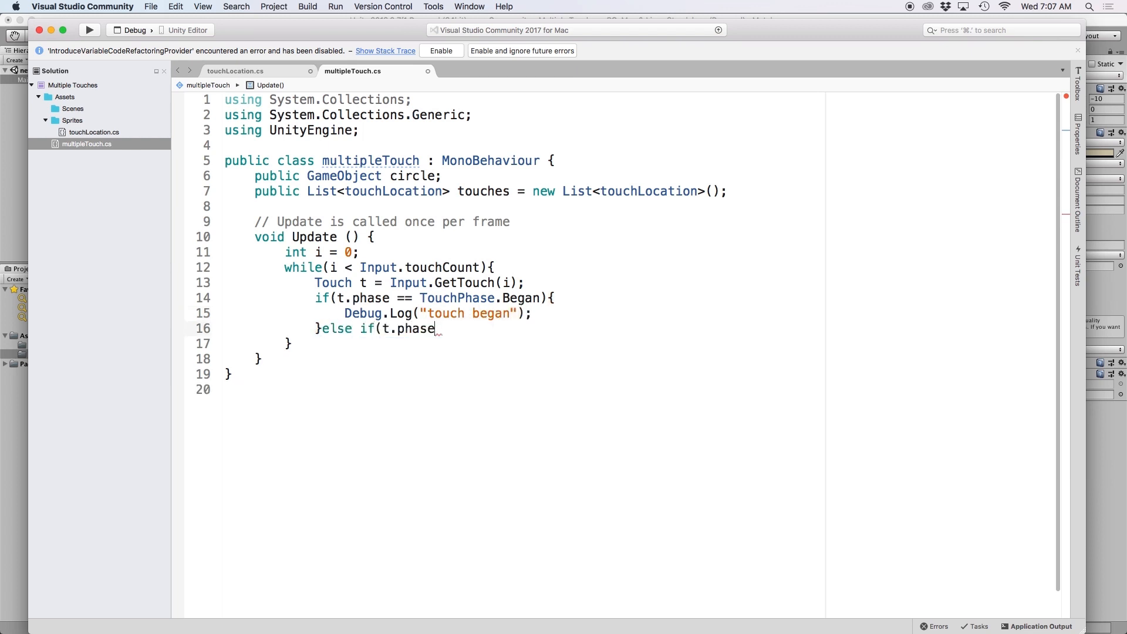
{"action": "type", "text": "== TouchPhase.Ended){"}
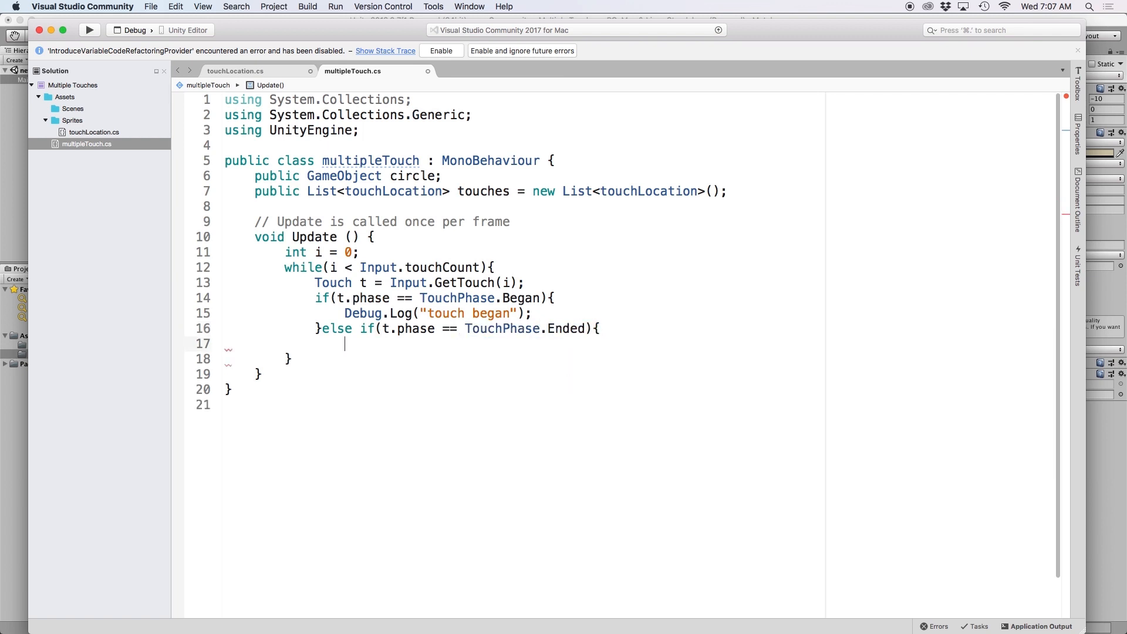
{"action": "type", "text": "Debug.Log(\"touch ended\");"}
{"action": "type", "text": "}else if(t.phase == TouchPhase.Moved){"}
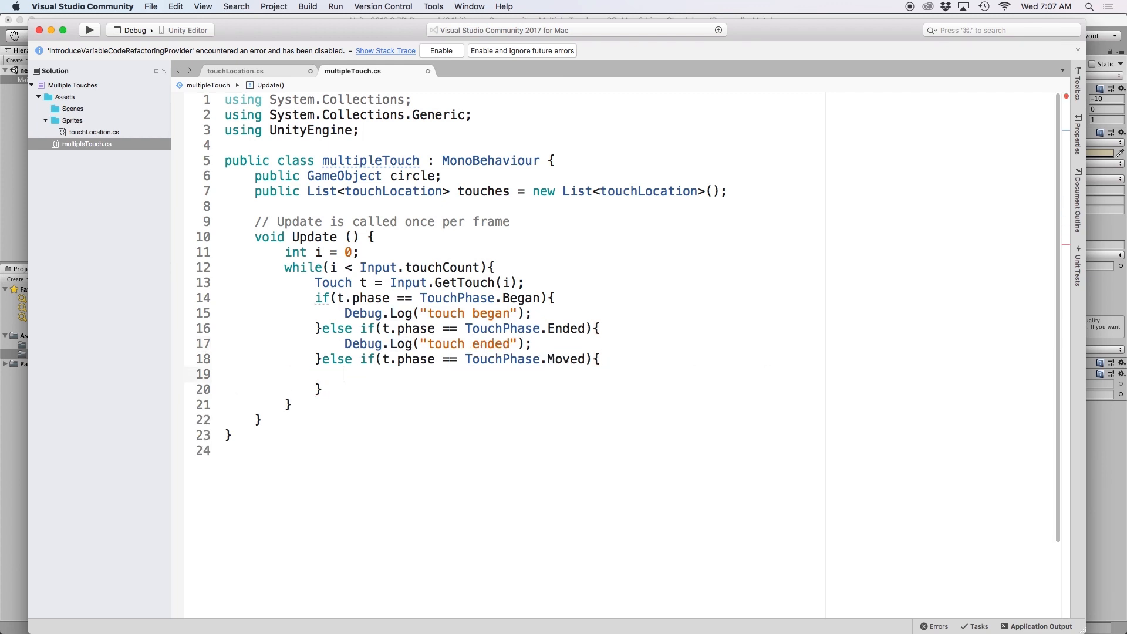
{"action": "type", "text": "Debug.Log(\"touch is moving\");"}
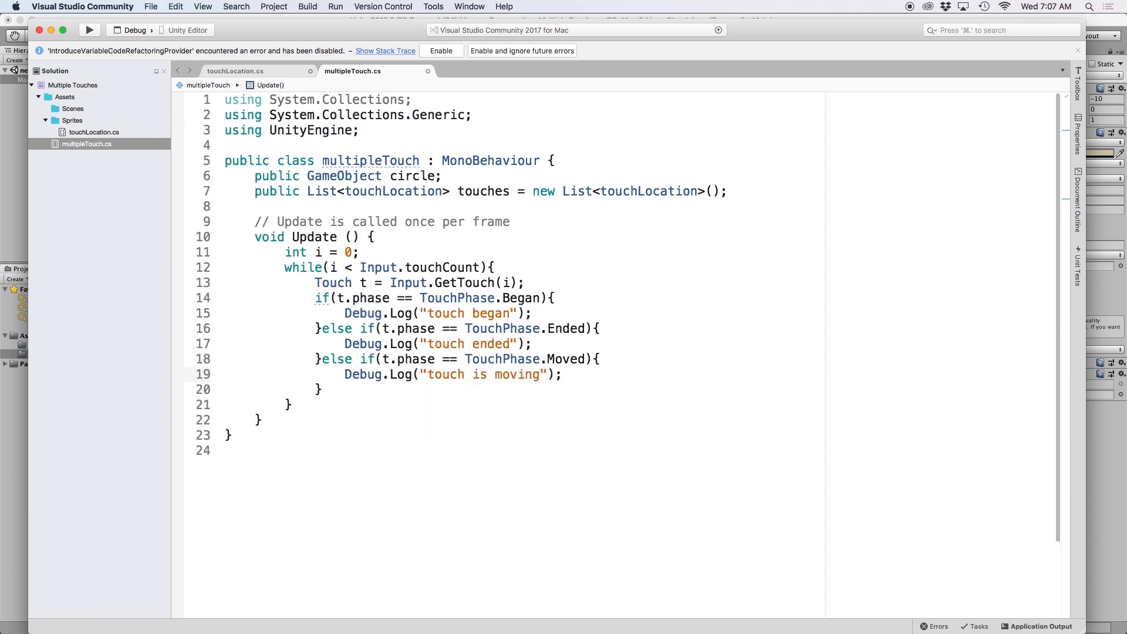
{"action": "type", "text": "+"}
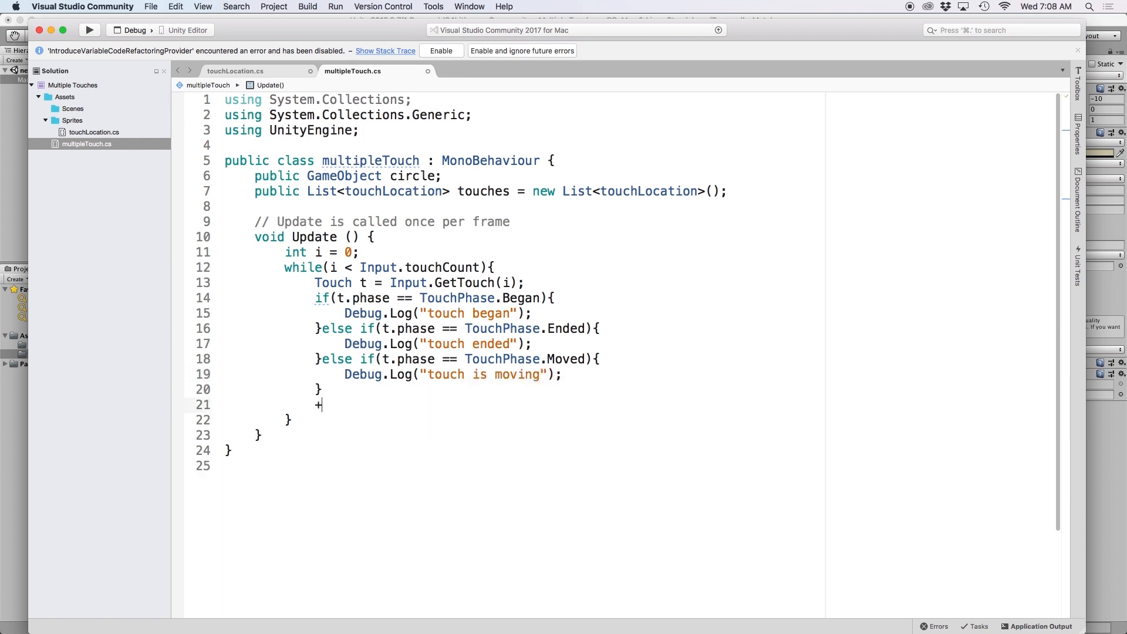
{"action": "type", "text": "+i;"}
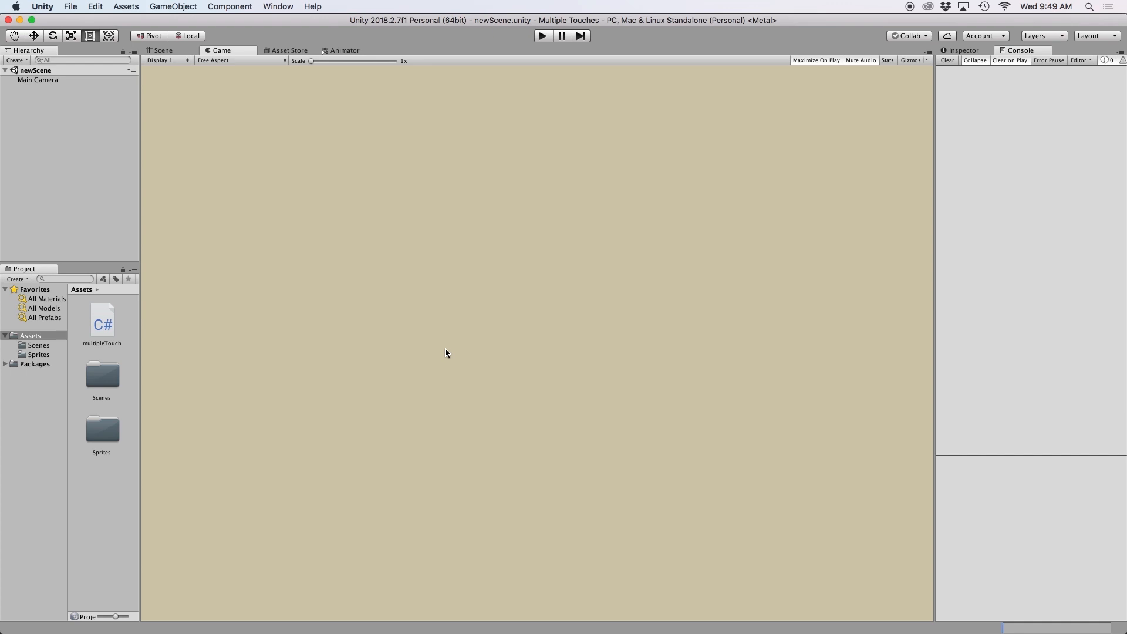
{"action": "mouse_move", "coordinate": [70, 13]}
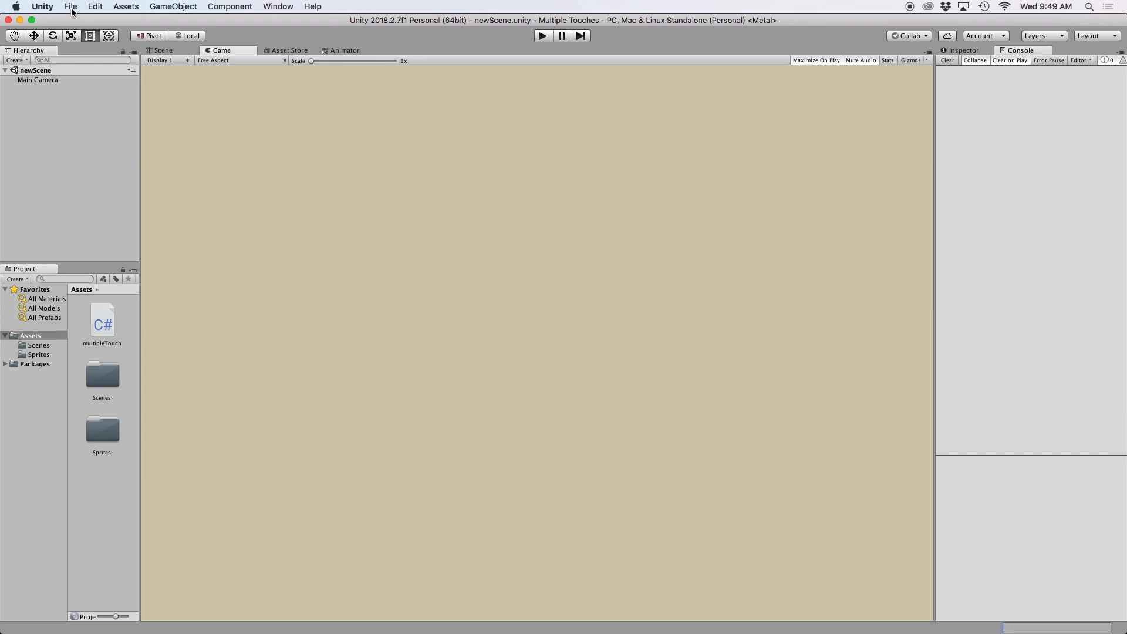
Open Build Settings from Unity's File menu
{"action": "left_click", "coordinate": [70, 7]}
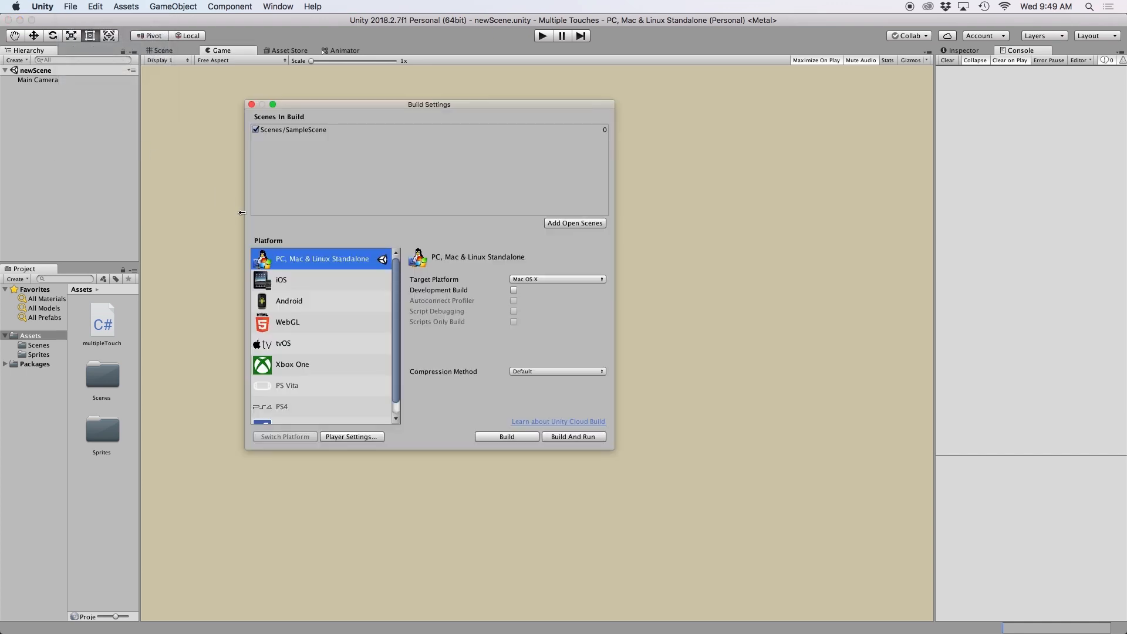